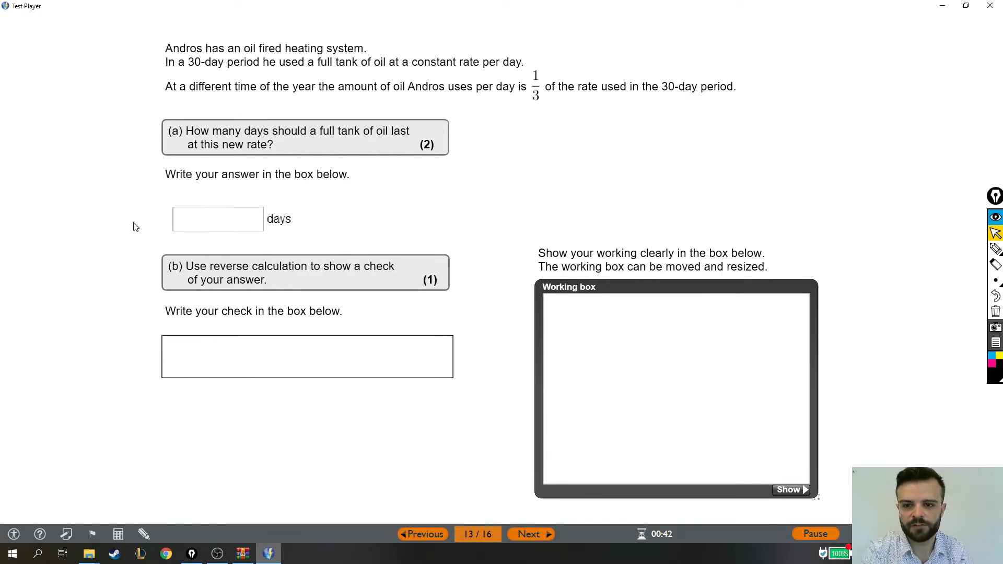
mouse_move(466, 185)
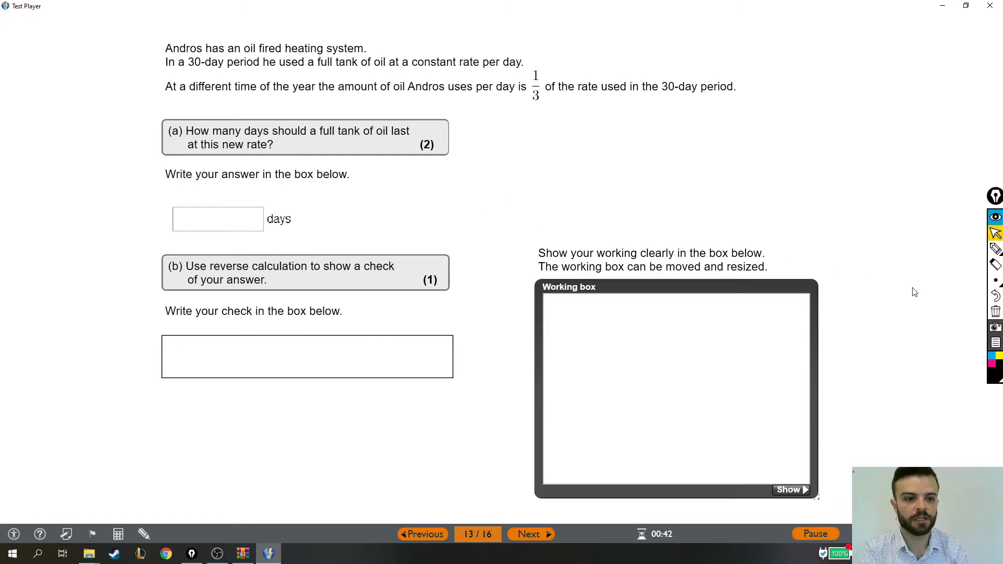
mouse_move(962, 260)
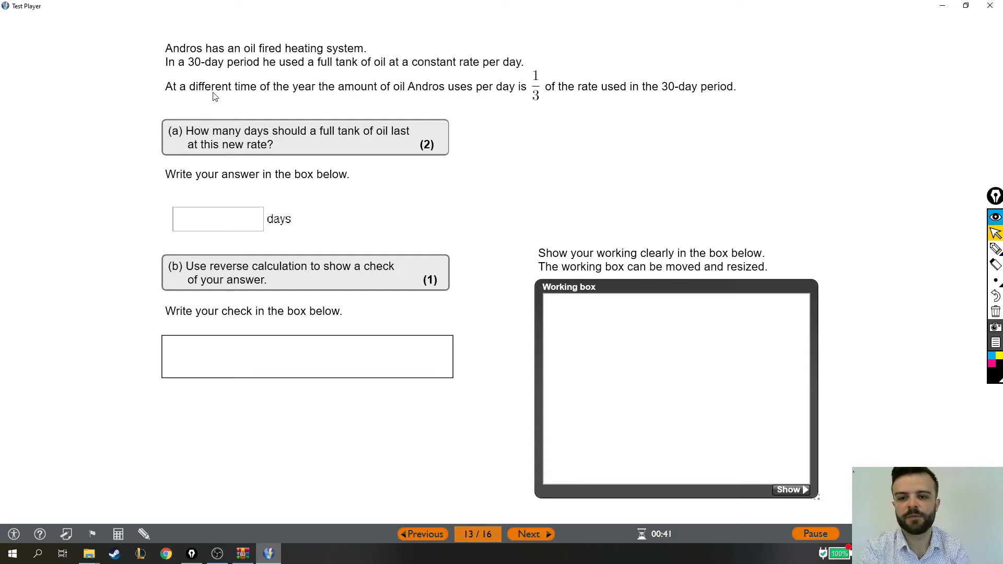
mouse_move(136, 70)
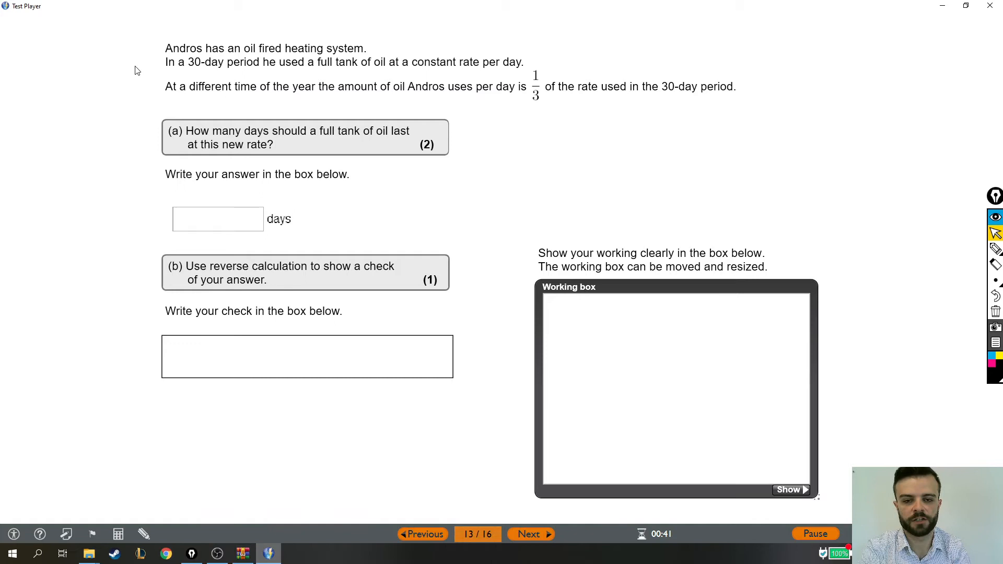
mouse_move(184, 108)
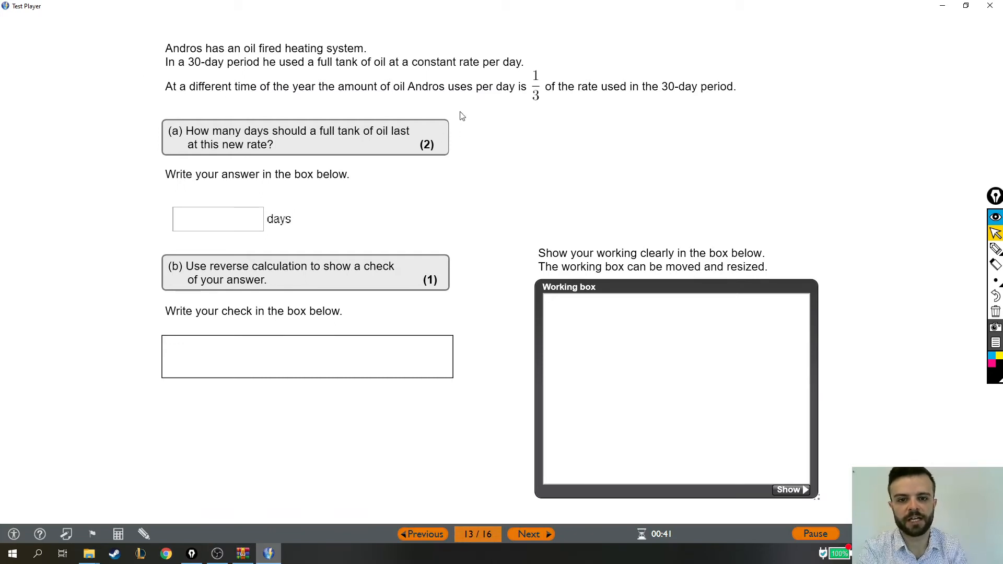
mouse_move(518, 113)
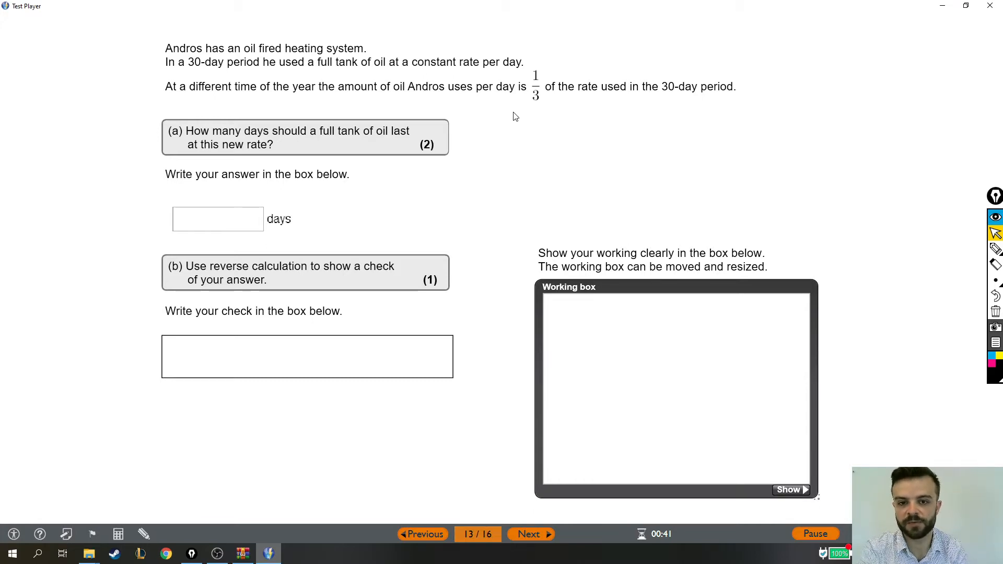
mouse_move(343, 147)
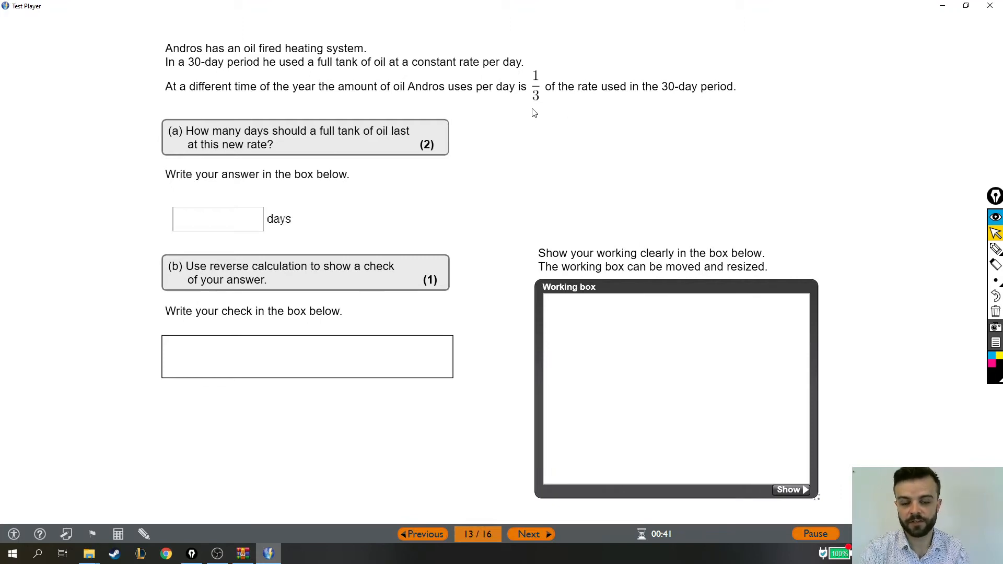
mouse_move(583, 106)
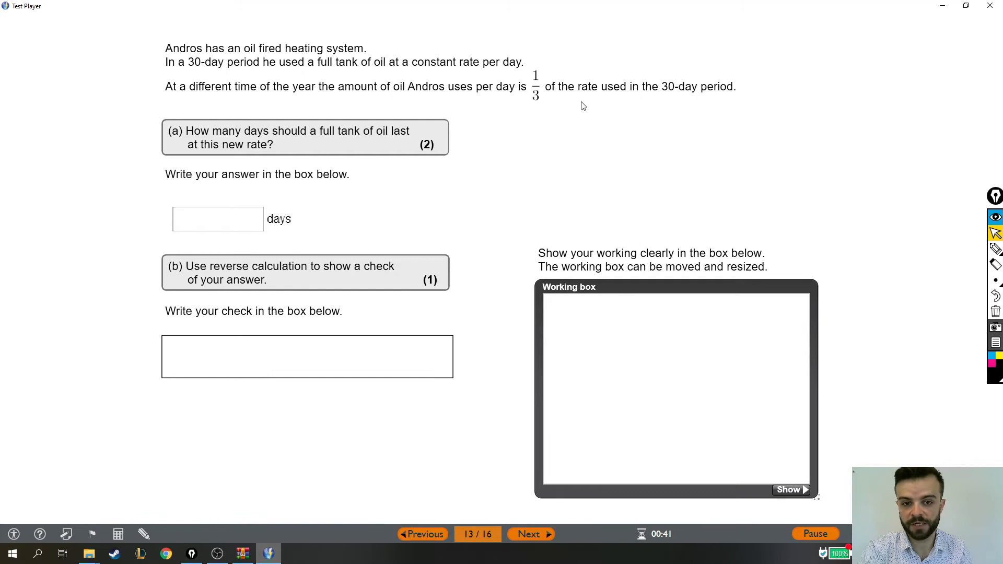
mouse_move(583, 110)
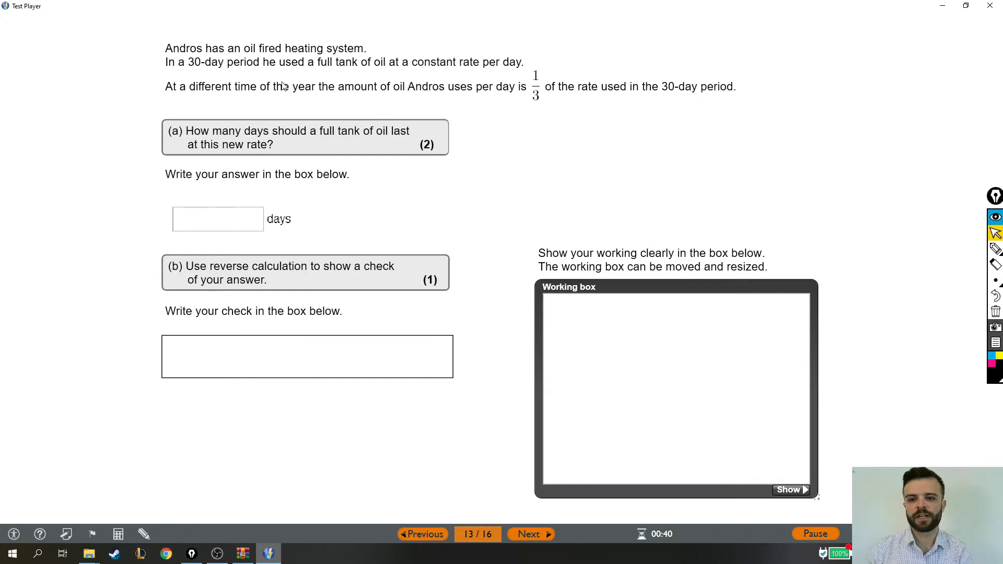
mouse_move(592, 133)
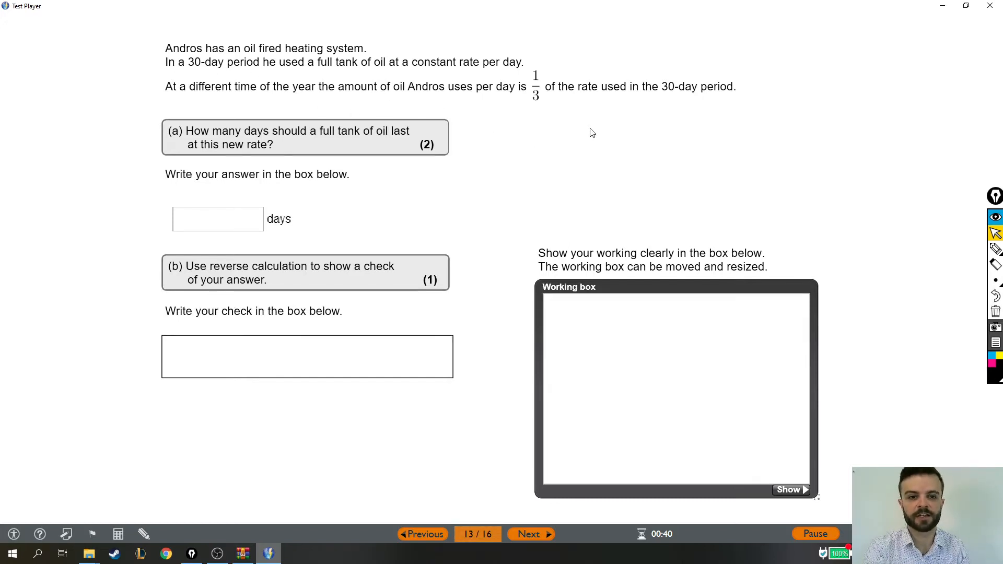
mouse_move(559, 141)
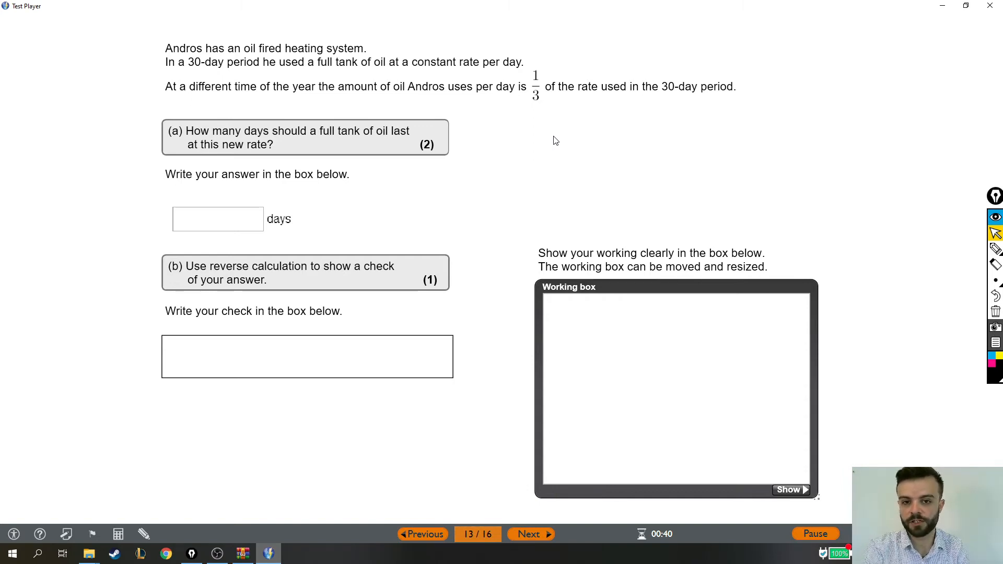
mouse_move(124, 518)
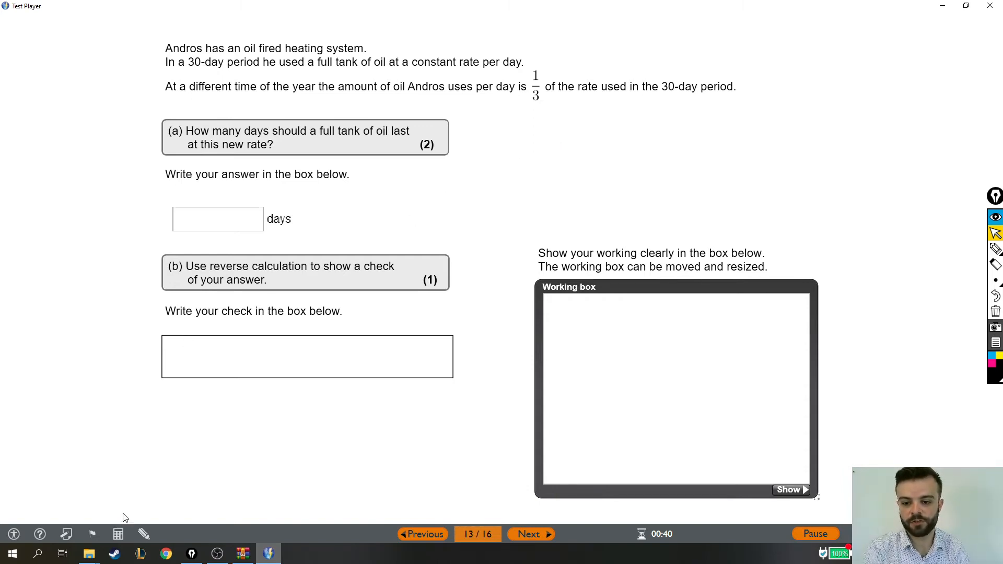
Step: Key 30 × 3 into the on-screen calculator, moved up beside the question
left_click(118, 534)
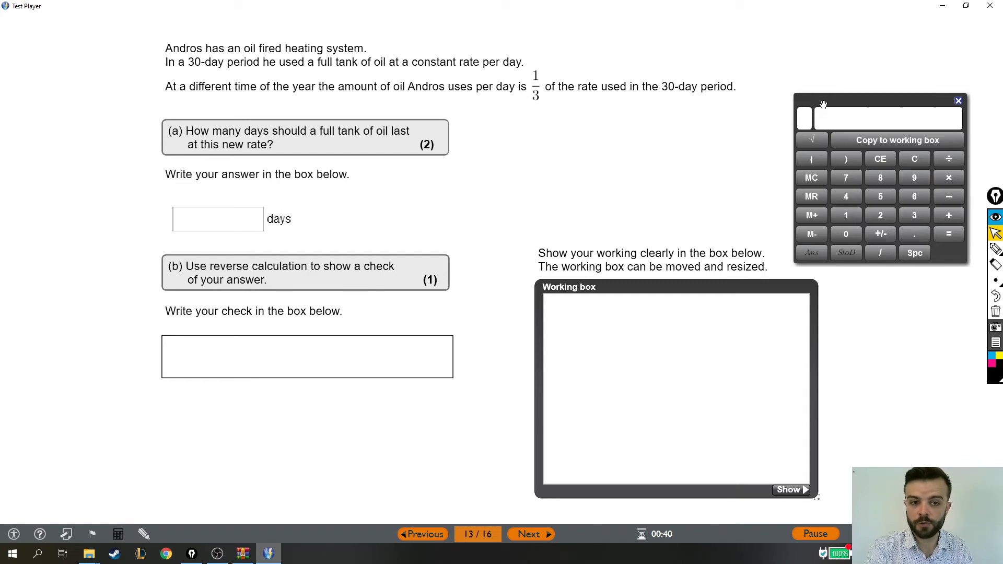
left_click_drag(823, 105, 877, 48)
type("3")
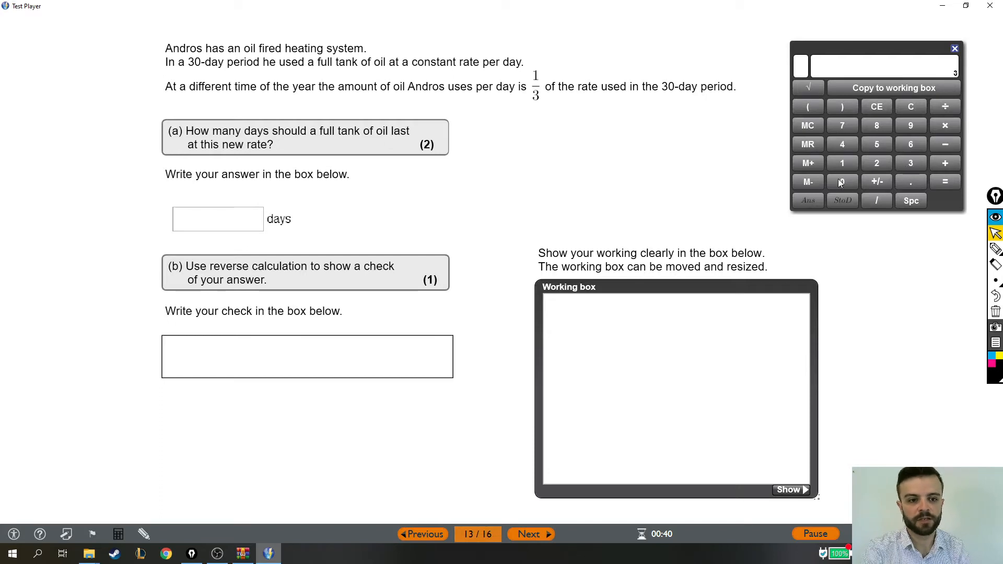
left_click(842, 182)
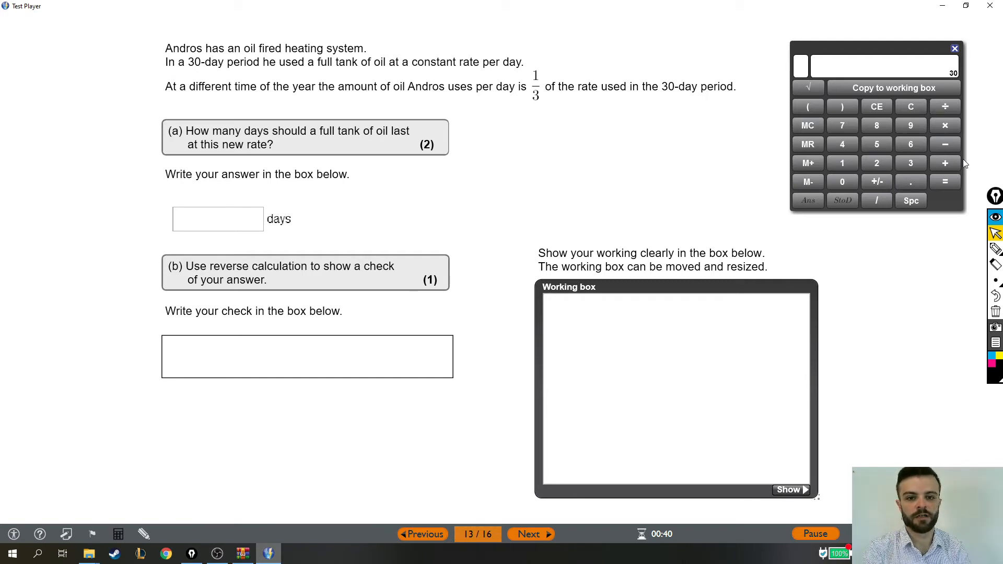
left_click(945, 125)
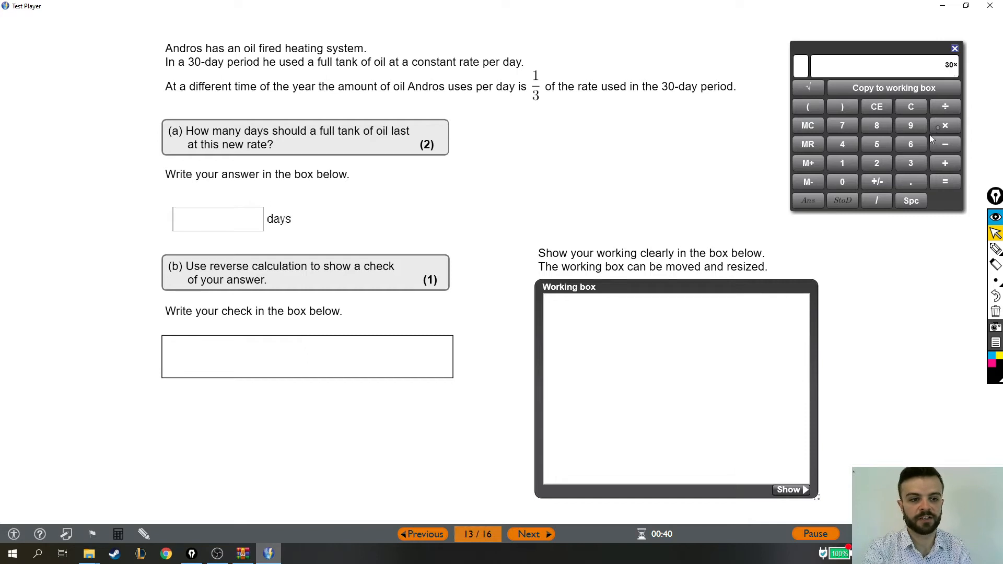
left_click(910, 164)
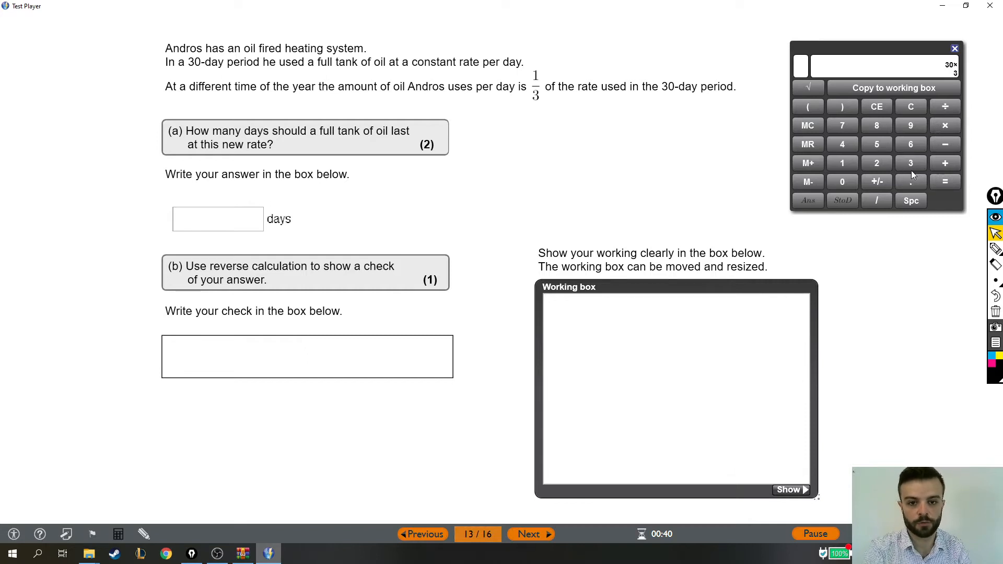
mouse_move(941, 182)
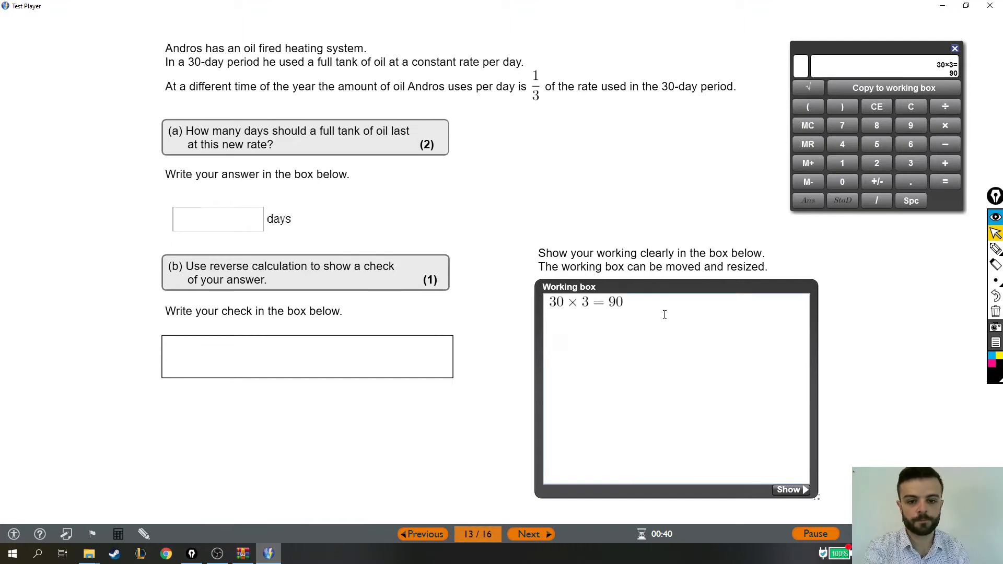
mouse_move(295, 214)
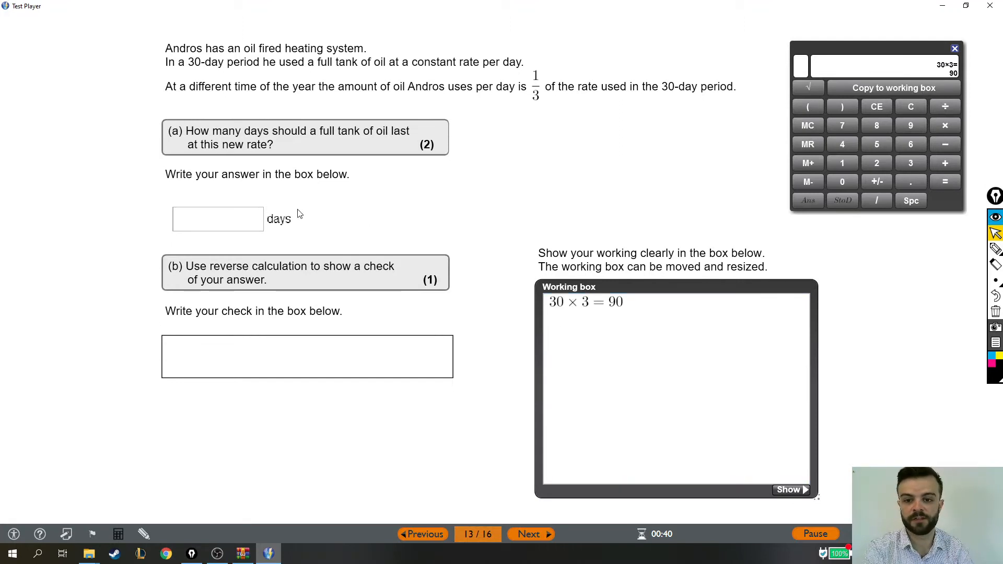
Step: Enter 90 in the part (a) days answer box
type("9")
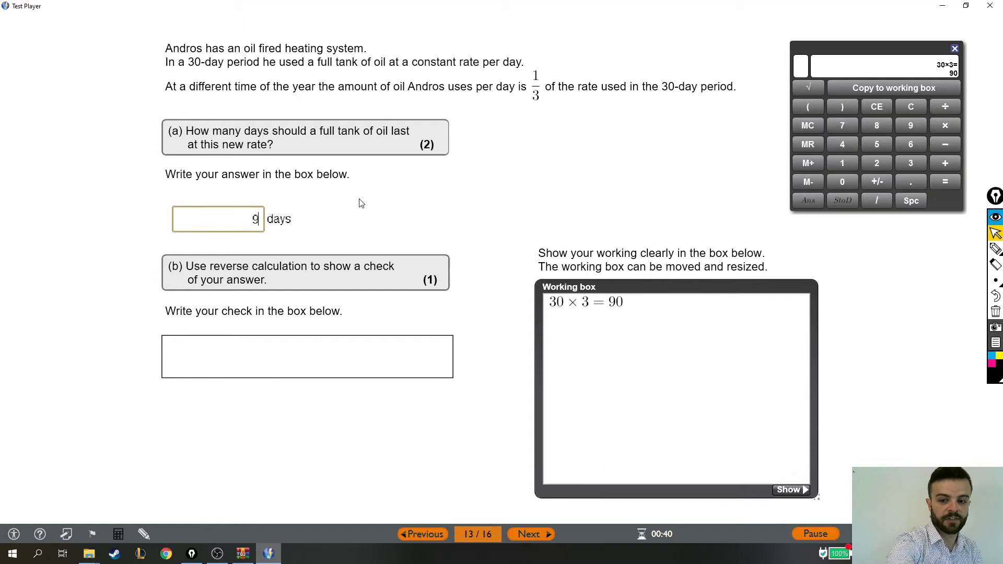
type("0")
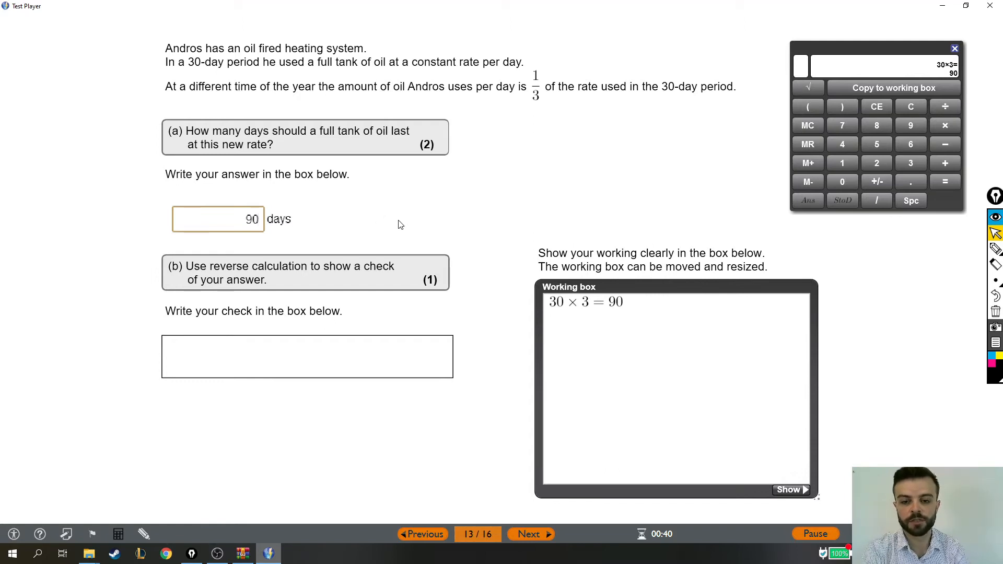
mouse_move(392, 233)
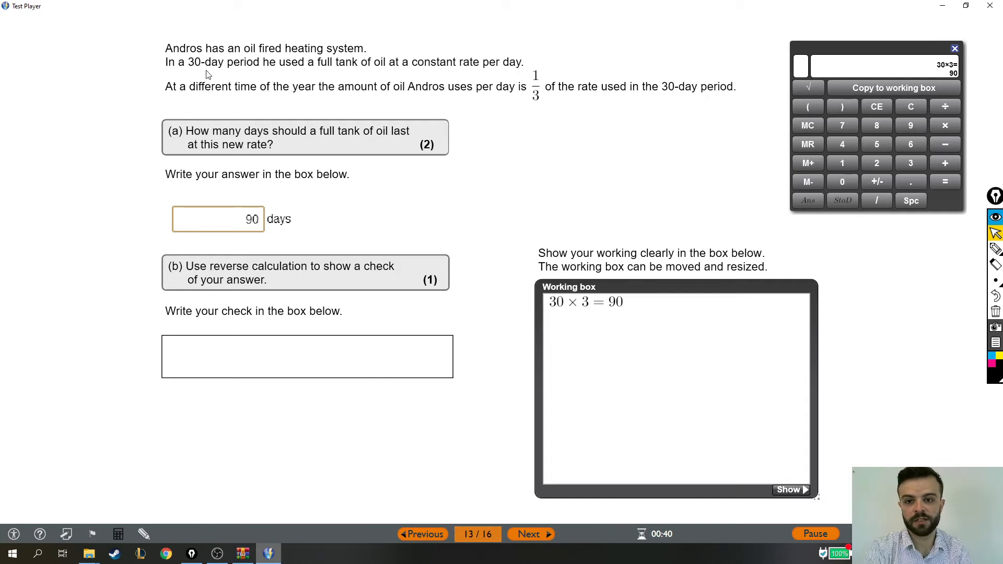
left_click(217, 218)
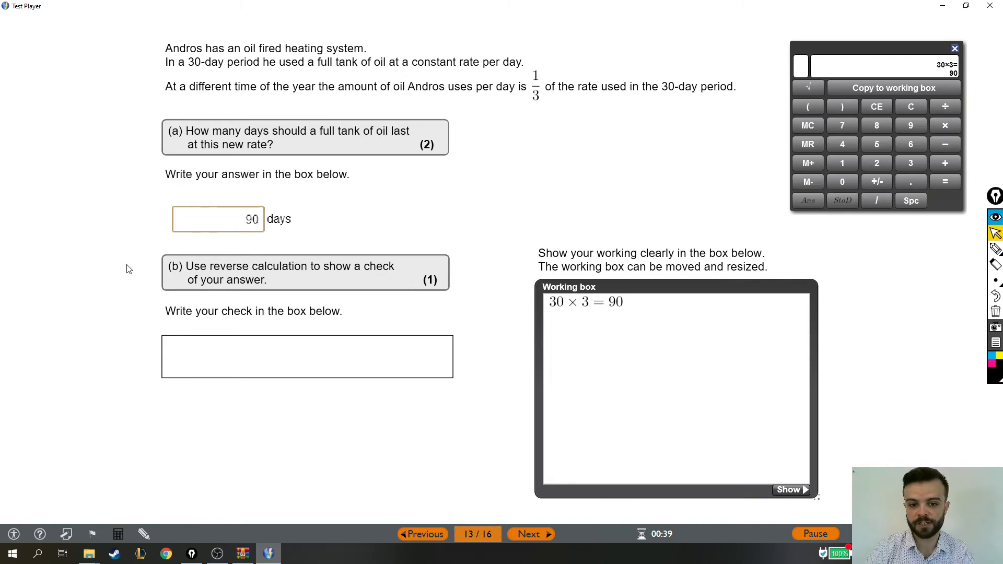
Step: Handwrite 9 × 4 = 36 and its reverse 36 ÷ 4 = 9 beside part (a)
left_click(217, 218)
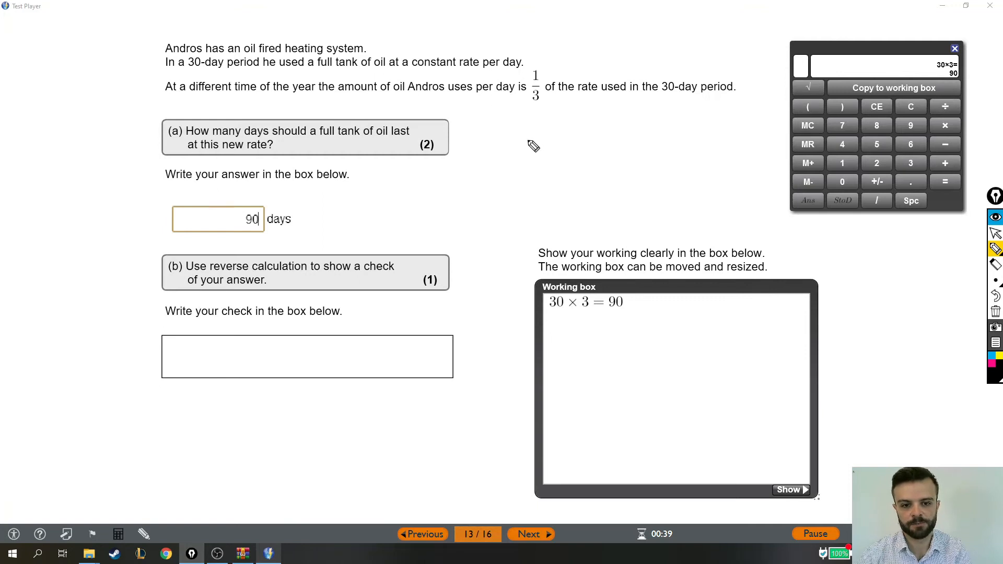
left_click_drag(512, 147, 582, 159)
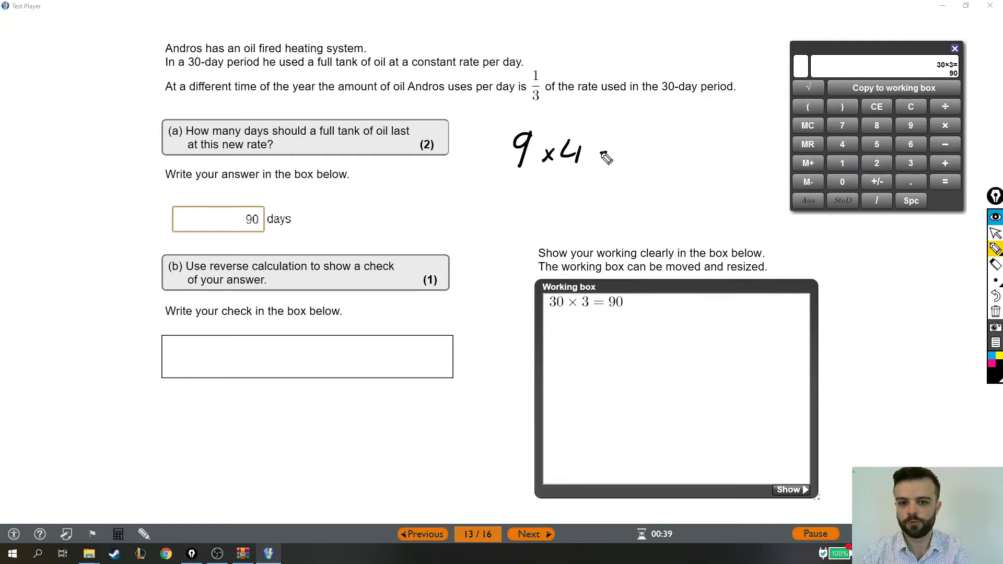
left_click_drag(595, 154, 675, 154)
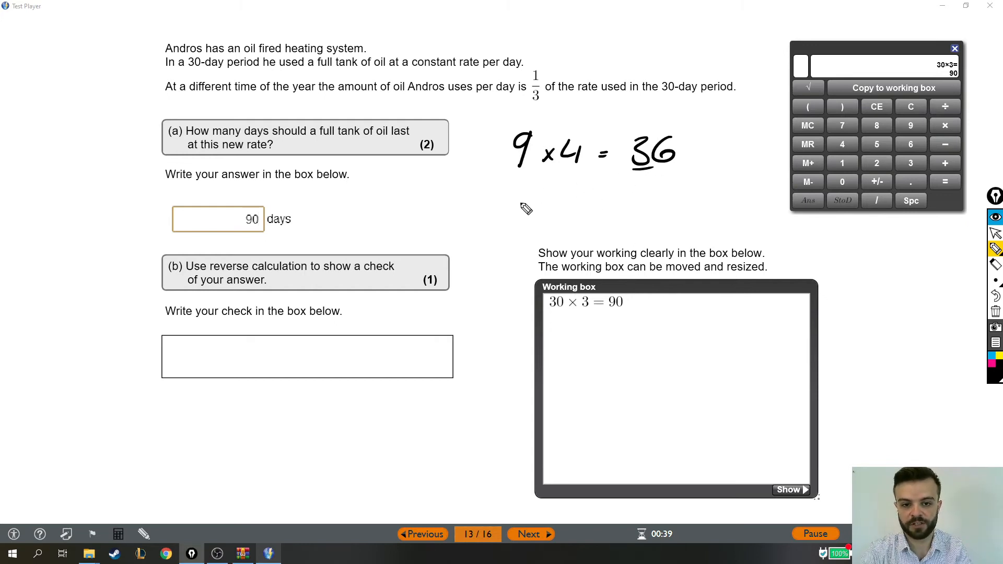
left_click_drag(518, 211, 554, 211)
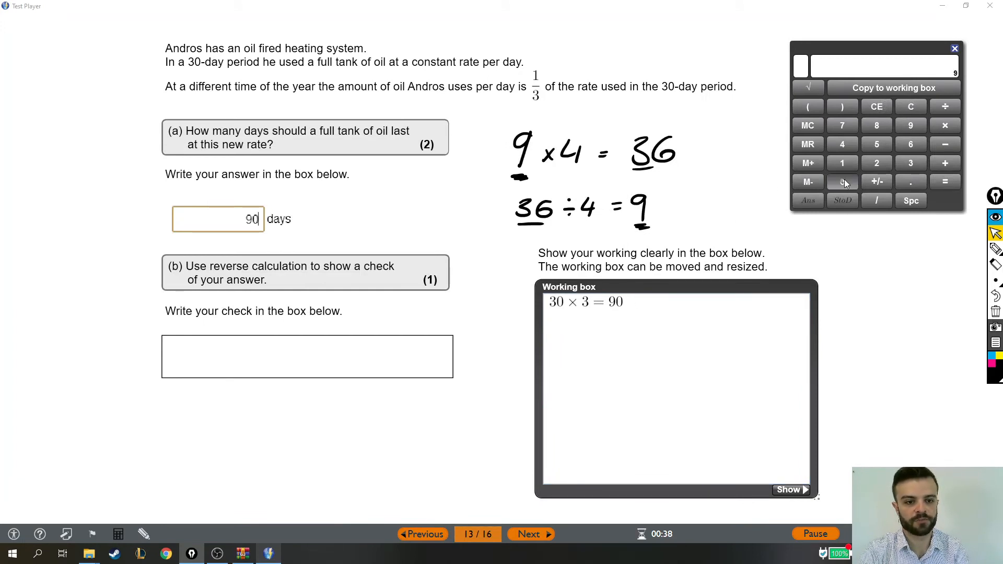
Step: Key the reverse calculation 90 ÷ 3 into the calculator
left_click(842, 182)
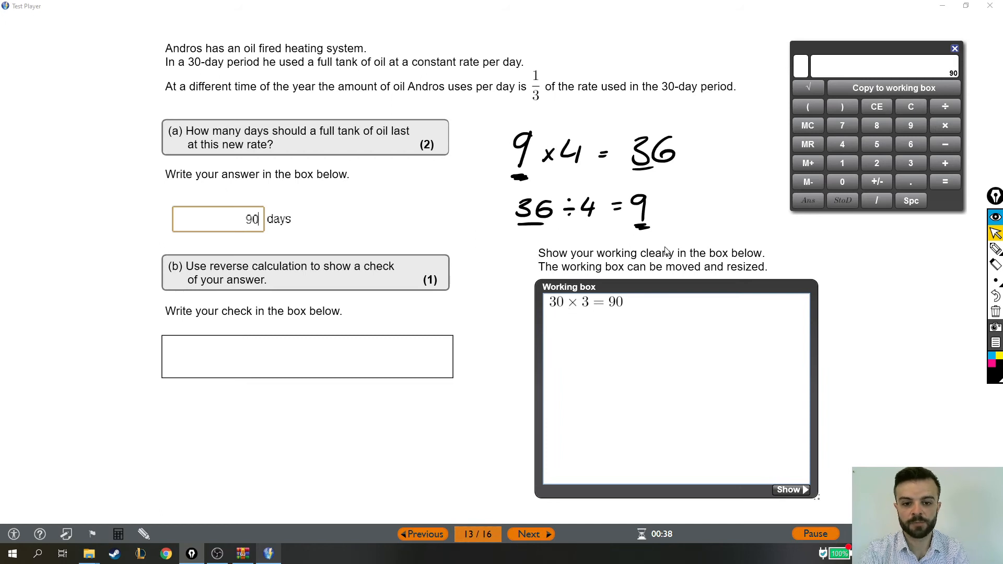
left_click(945, 107)
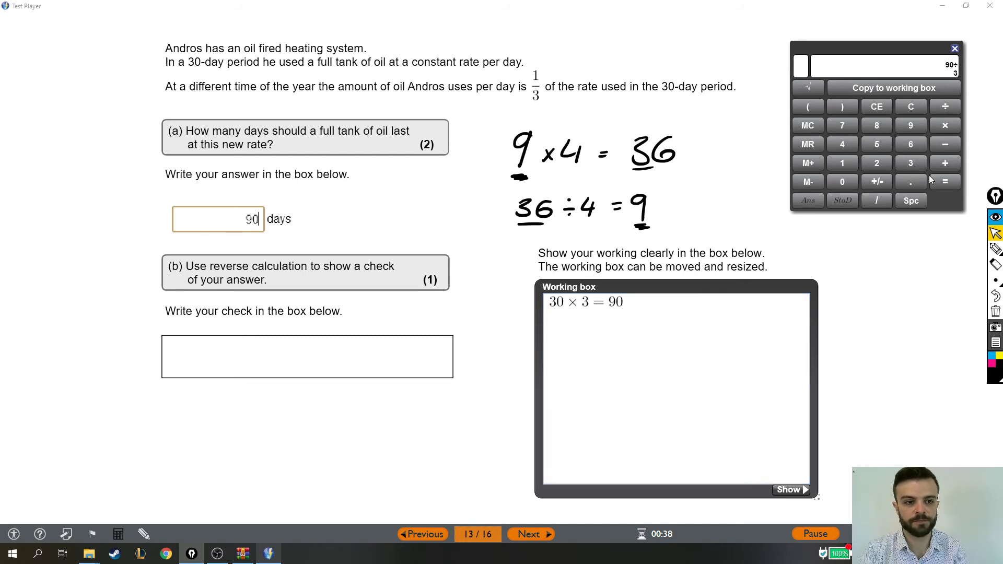
mouse_move(973, 171)
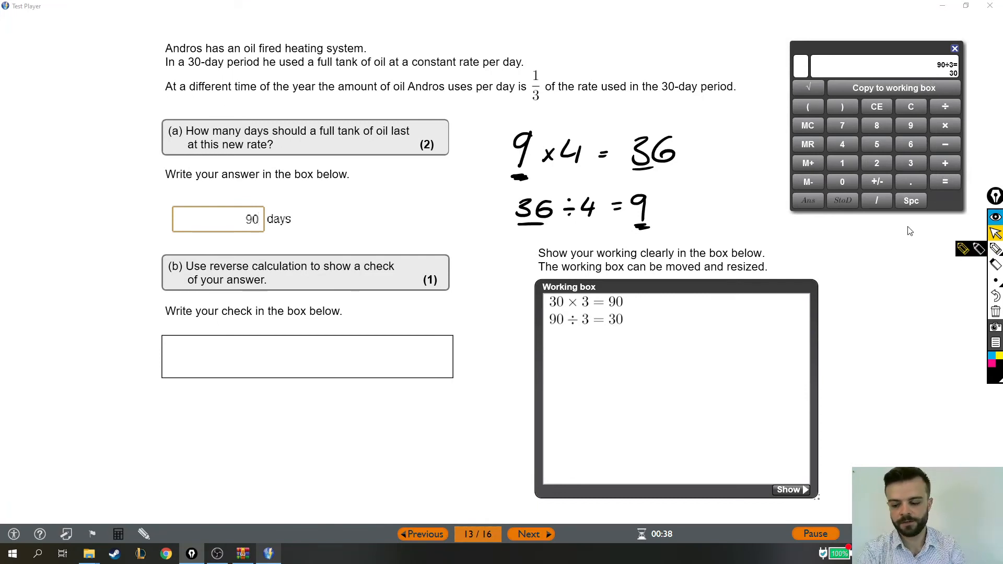
mouse_move(489, 428)
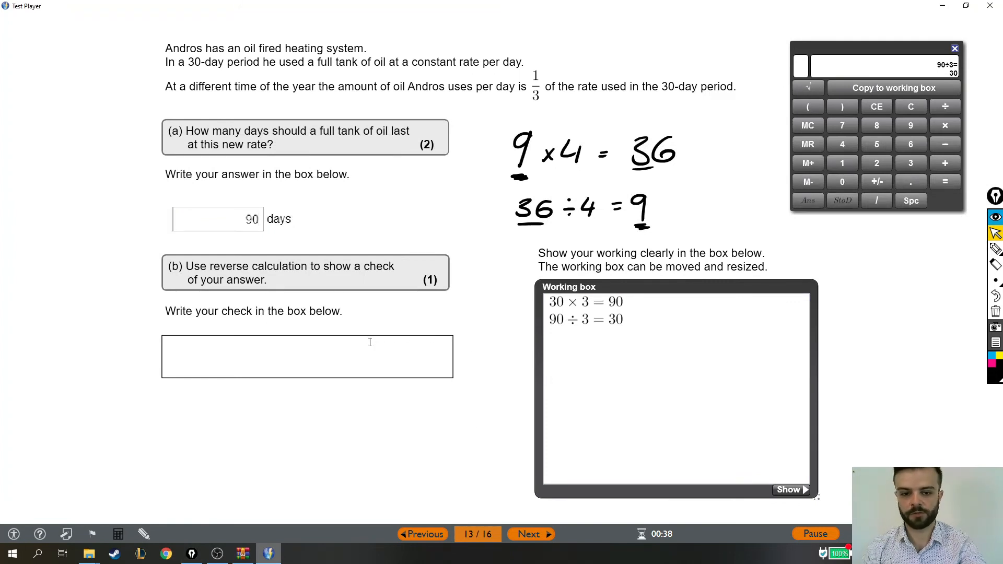
Step: Enter the check 90 / 3 = 30 in the part (b) box
type("90 /")
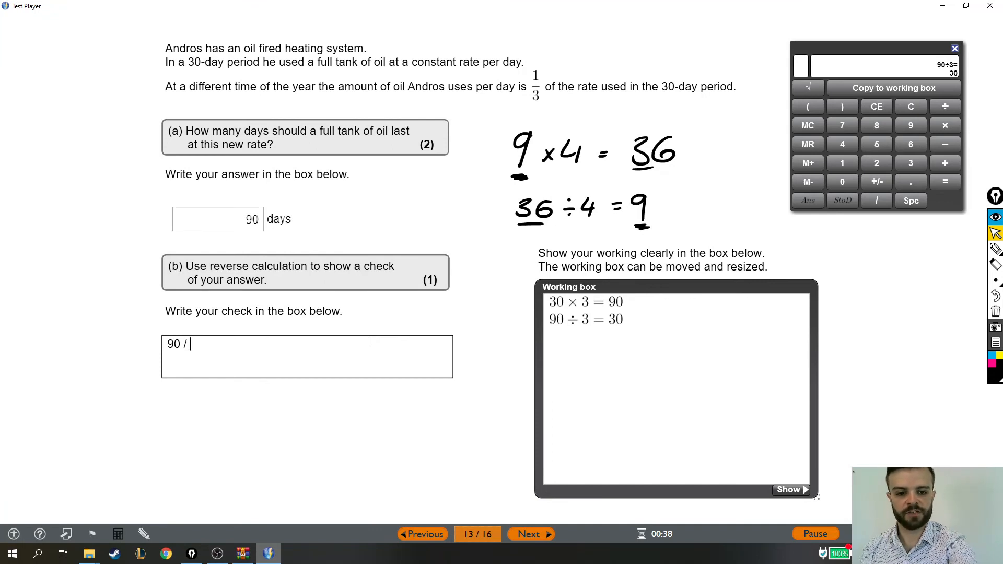
type("3 = 30")
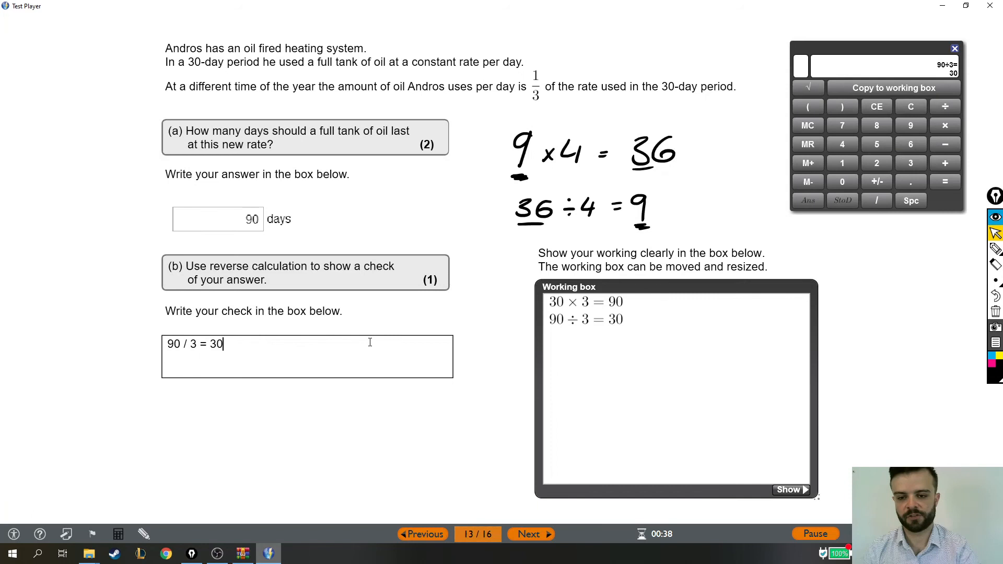